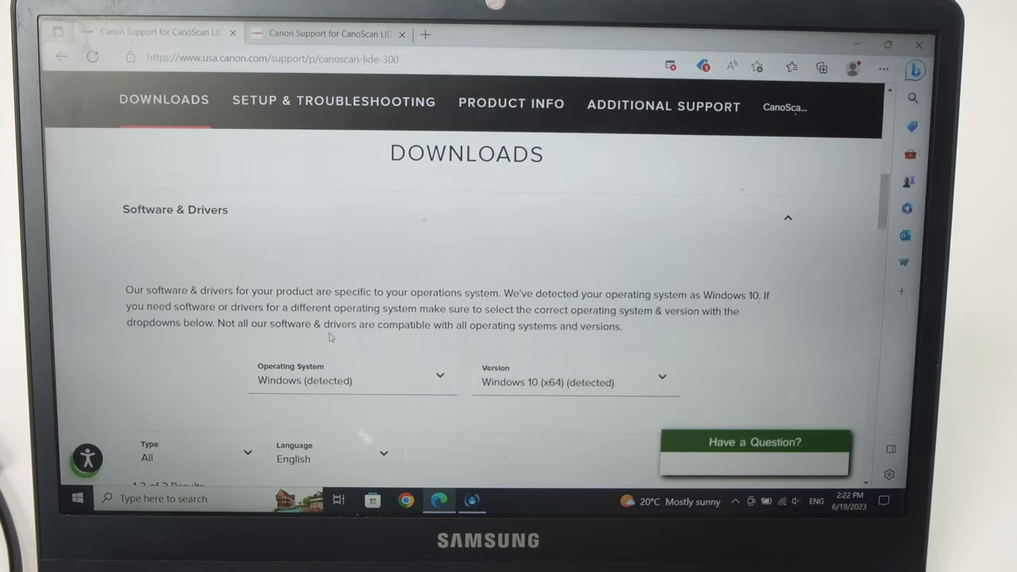
# Download the CanoScan LiDE 300 Full Driver & Software Package (Windows).
pyautogui.scroll(-3)
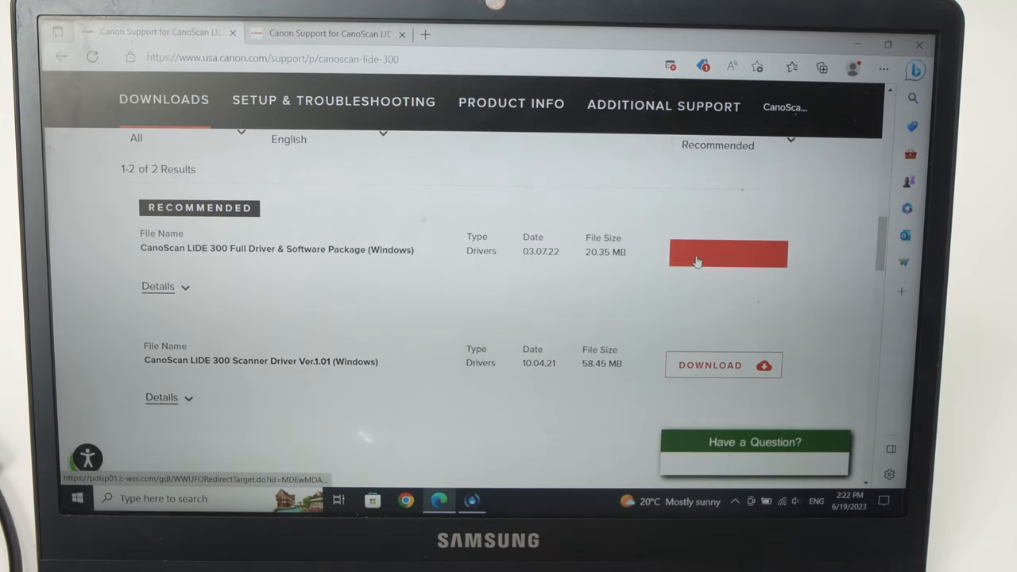
pyautogui.click(728, 252)
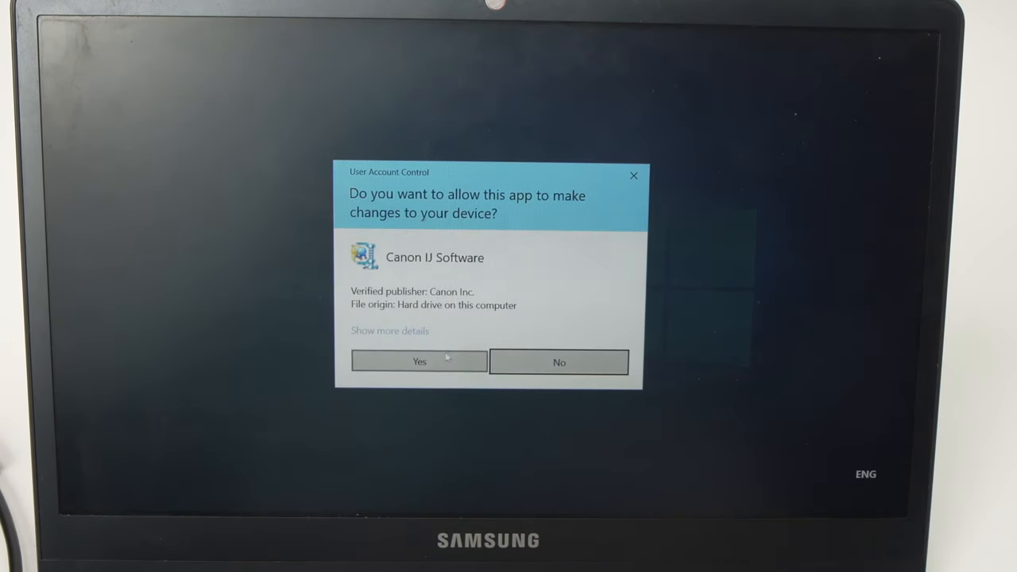
# Allow the Canon installer through User Account Control, start setup, and pass the Before You Continue page.
pyautogui.click(418, 361)
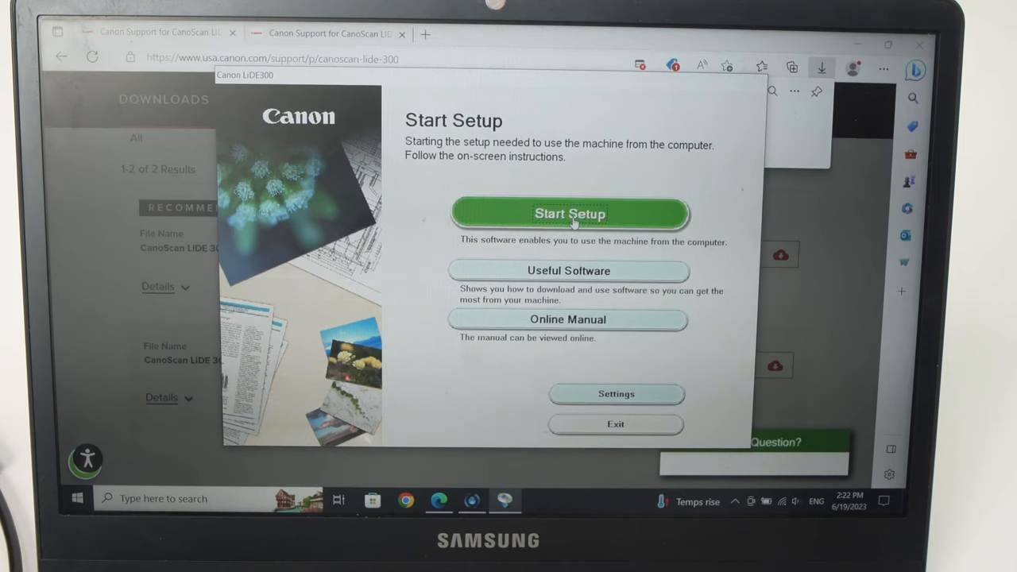
pyautogui.click(568, 213)
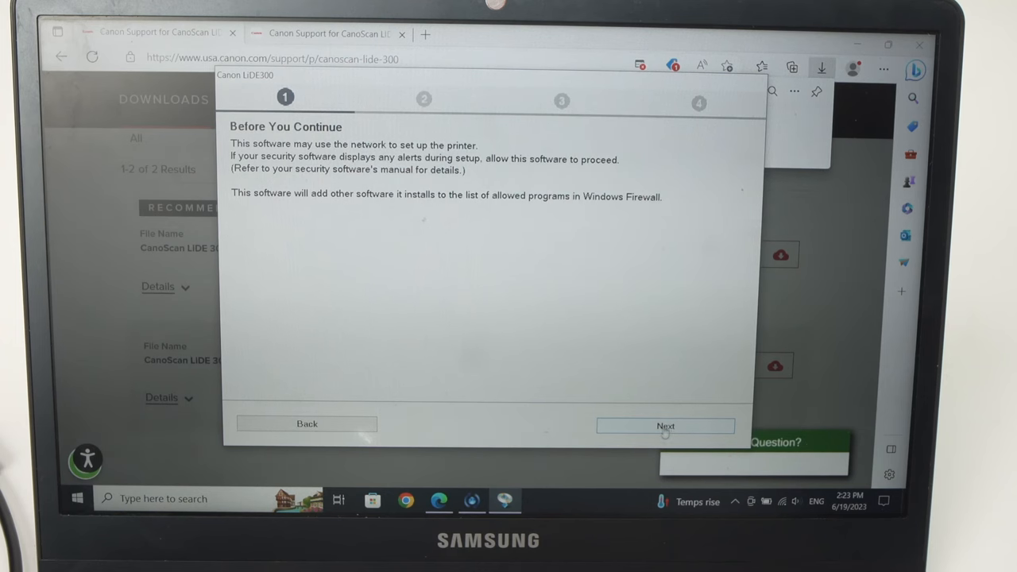
pyautogui.click(666, 426)
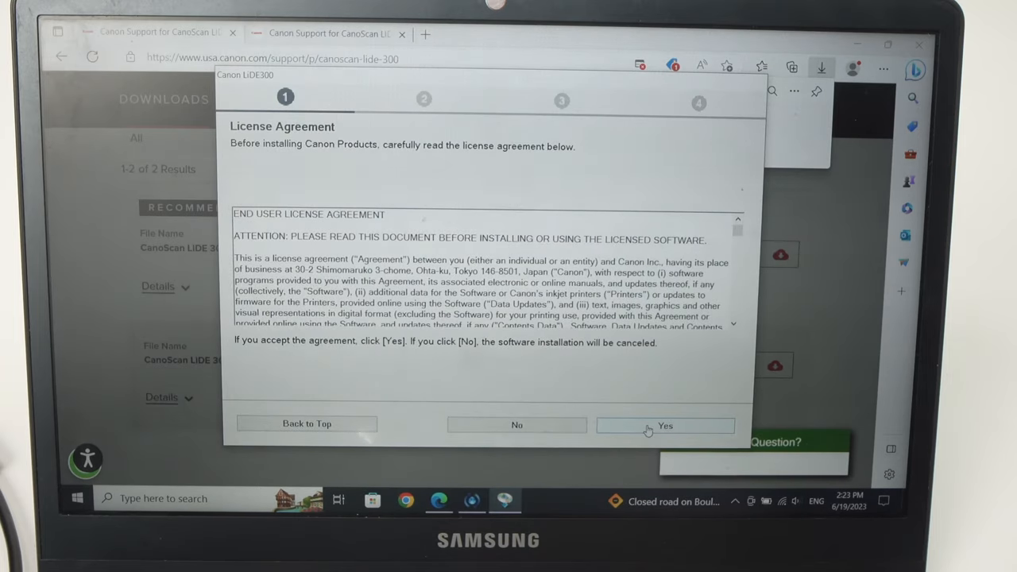
# Accept the license agreement and agree to send product information to Canon.
pyautogui.click(665, 425)
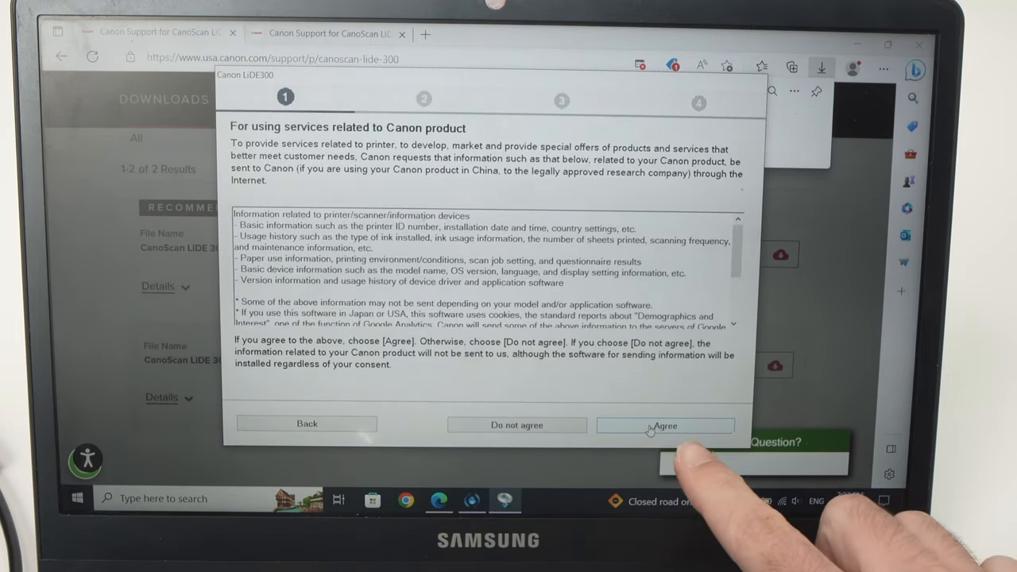
pyautogui.click(666, 426)
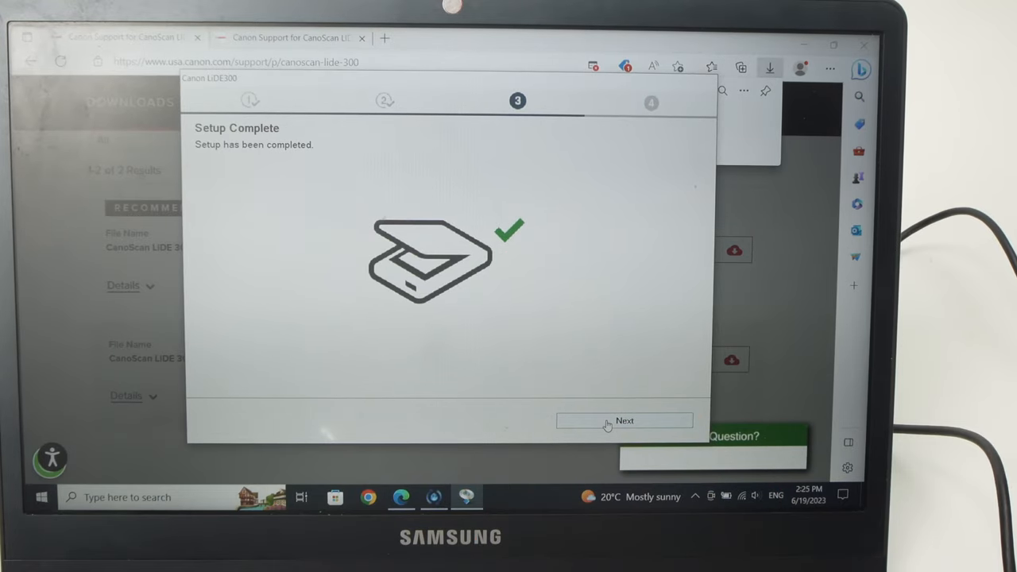
# Move past Setup Complete and exit the successfully finished installer.
pyautogui.click(625, 420)
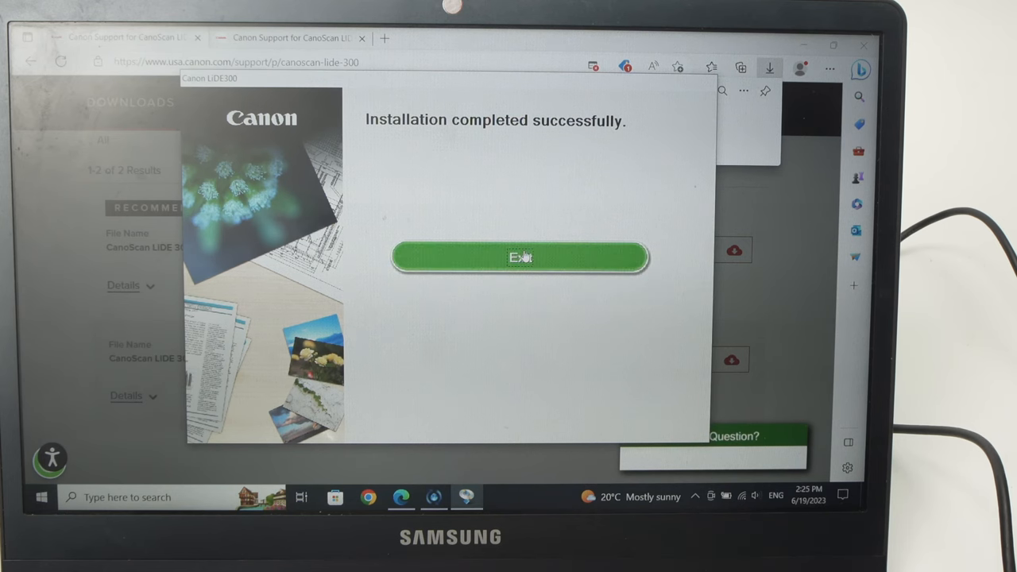
pyautogui.click(522, 257)
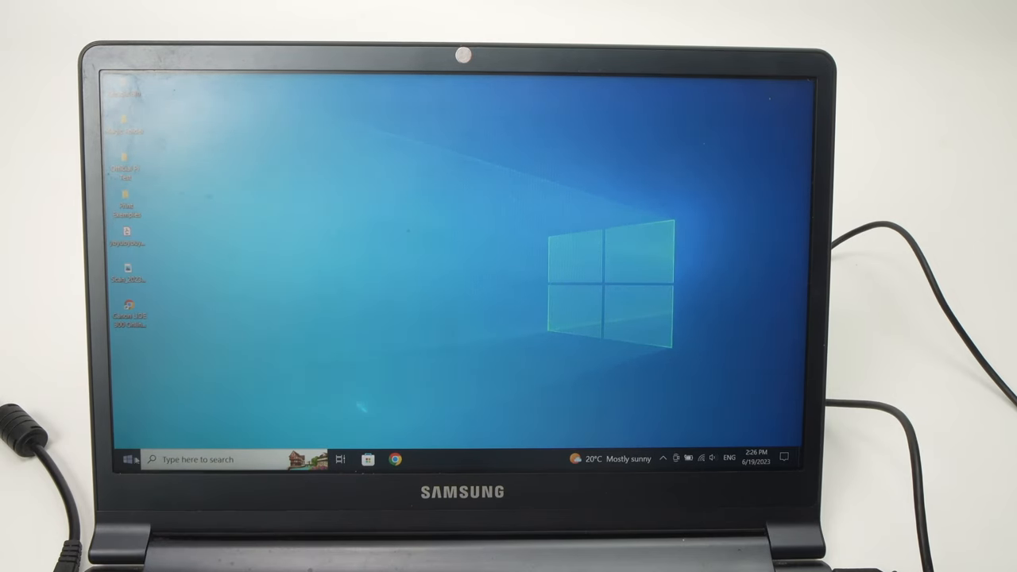
# Browse the Start menu app list to the Canon Inkjet Print Utility and Canon Utilities entries.
pyautogui.click(127, 460)
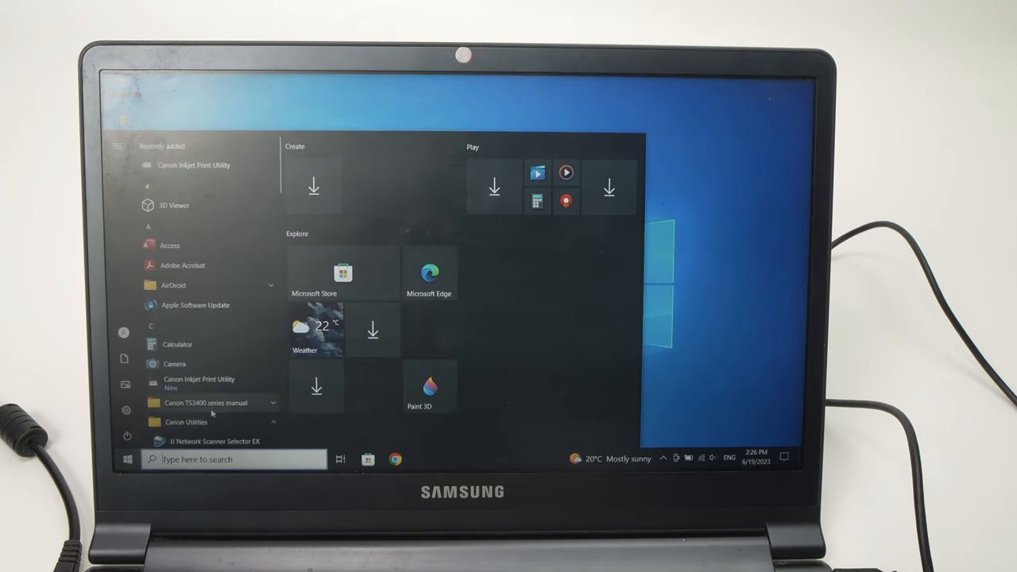
pyautogui.scroll(-3)
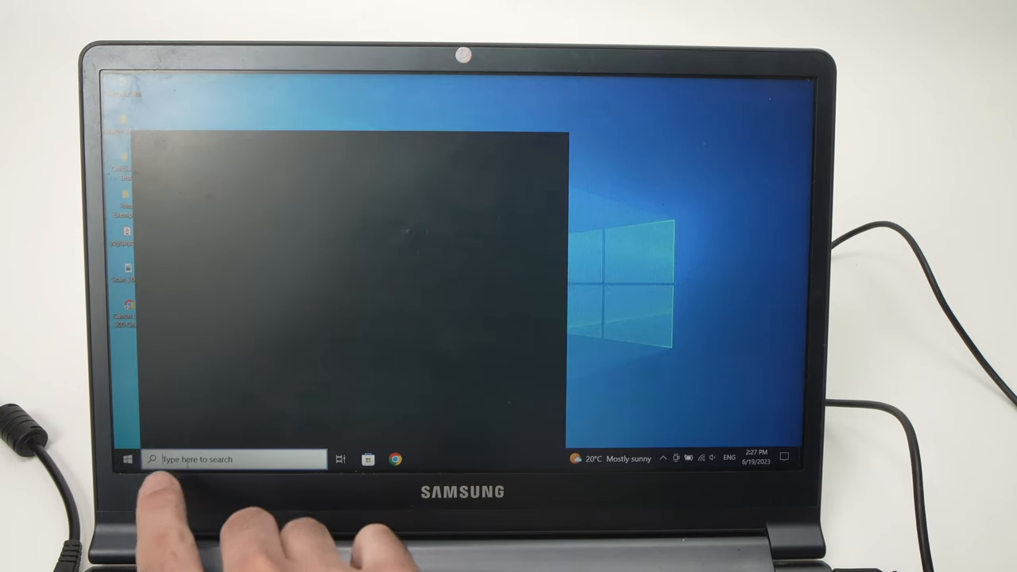
# Search Windows for 'ij scan utility' and bring up the best match's options.
pyautogui.click(223, 459)
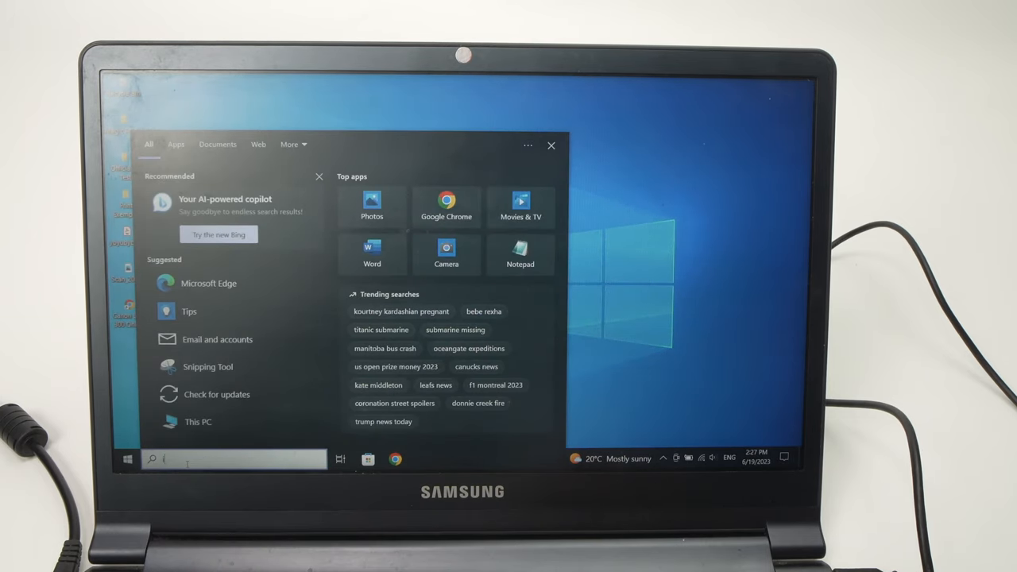
pyautogui.write('ij scan utility')
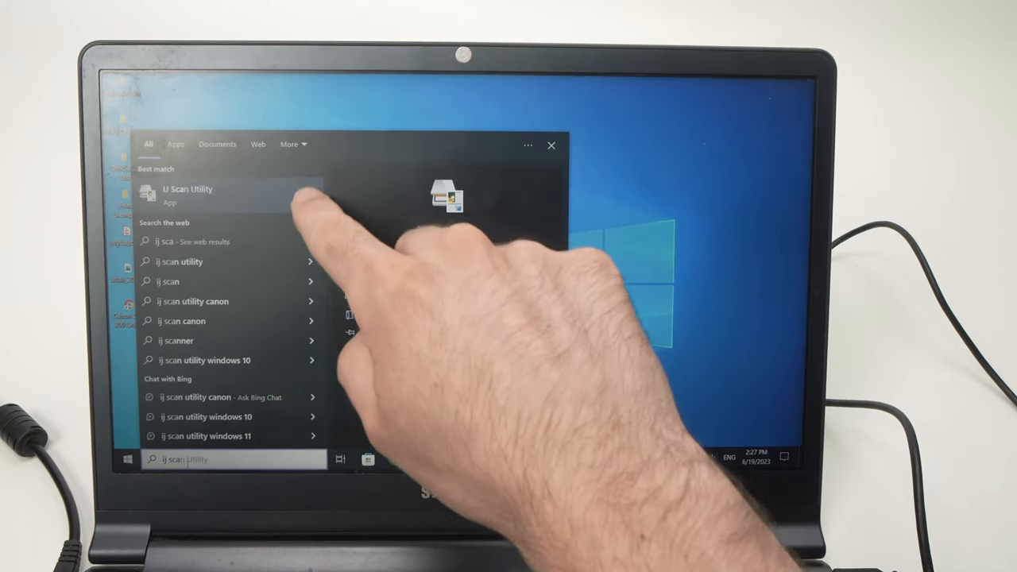
pyautogui.rightClick(187, 194)
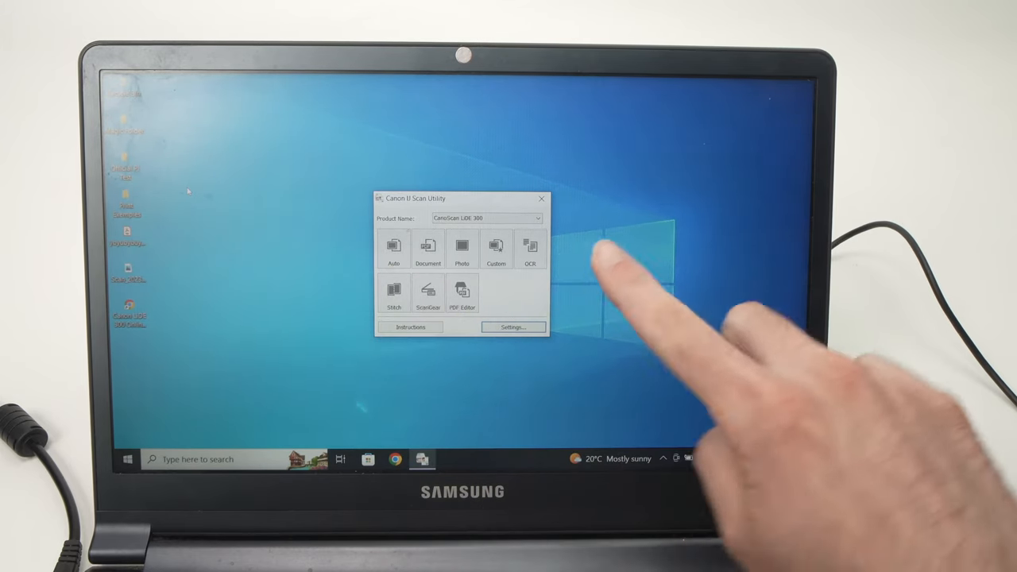
pyautogui.moveTo(561, 262)
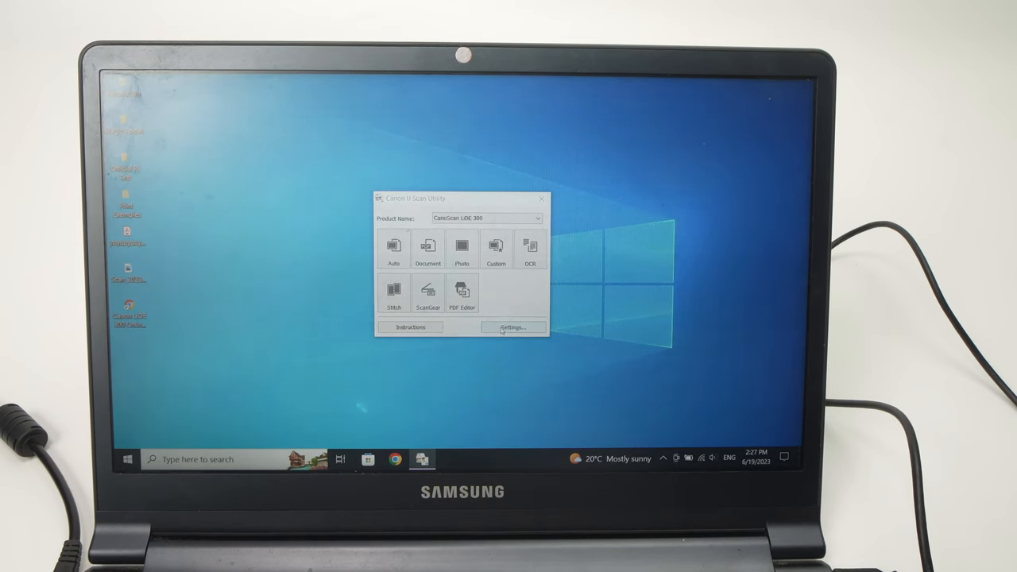
# Open IJ Scan Utility Settings on the Document Scan page (Letter, 300 dpi, PDF).
pyautogui.click(512, 327)
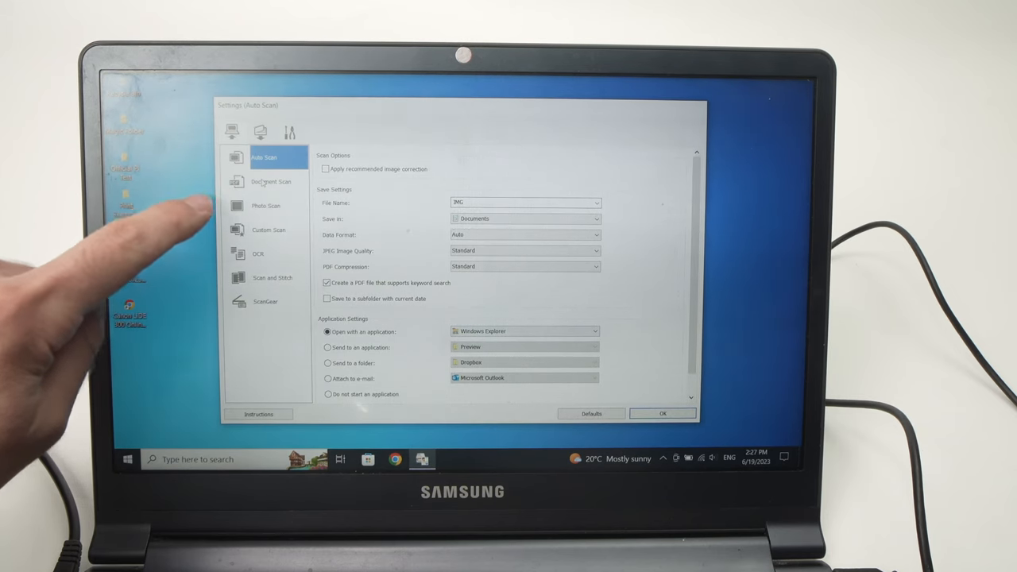
pyautogui.click(270, 182)
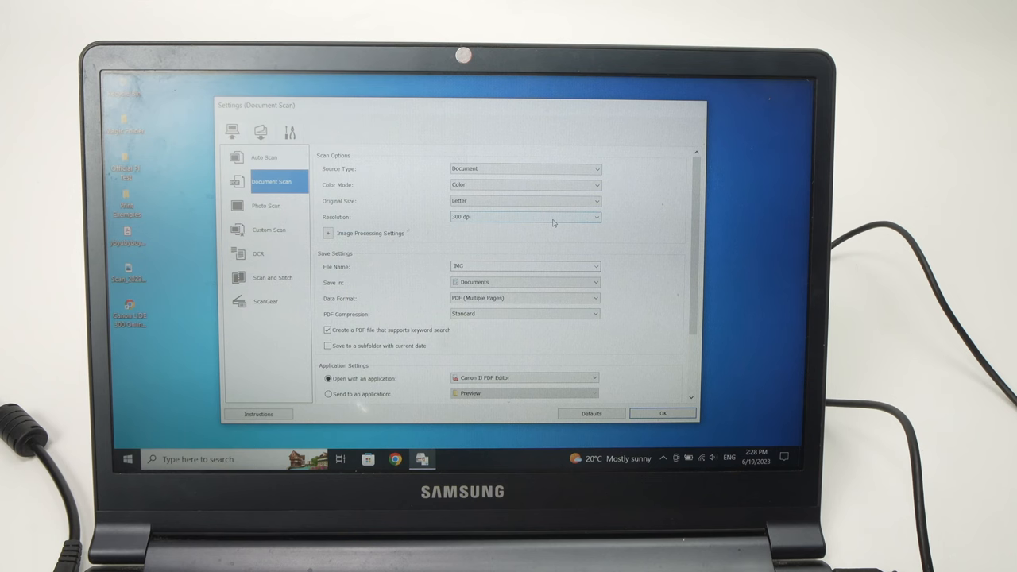
# Change the Document Scan resolution from 300 dpi to 600 dpi.
pyautogui.click(596, 216)
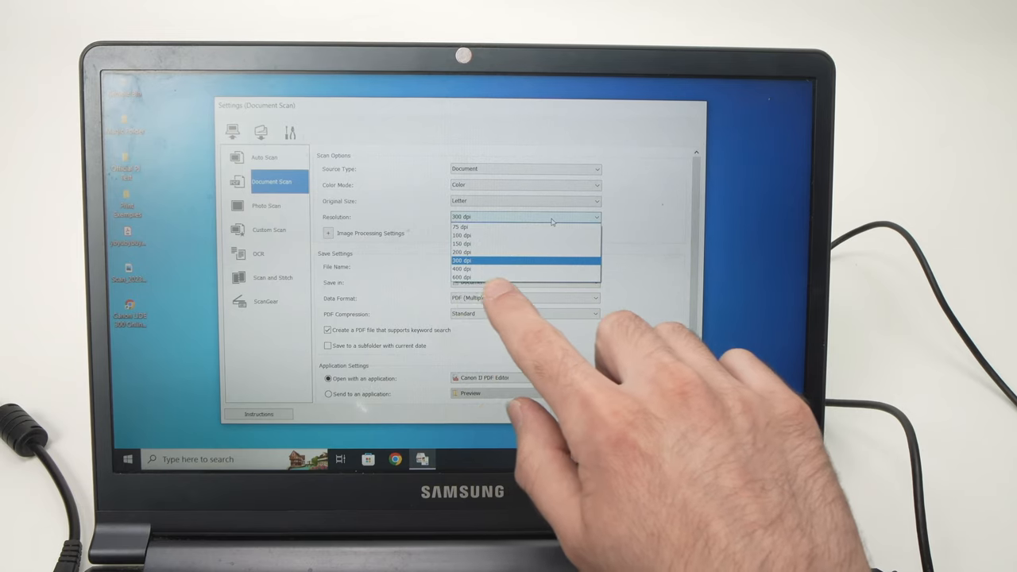
pyautogui.click(477, 277)
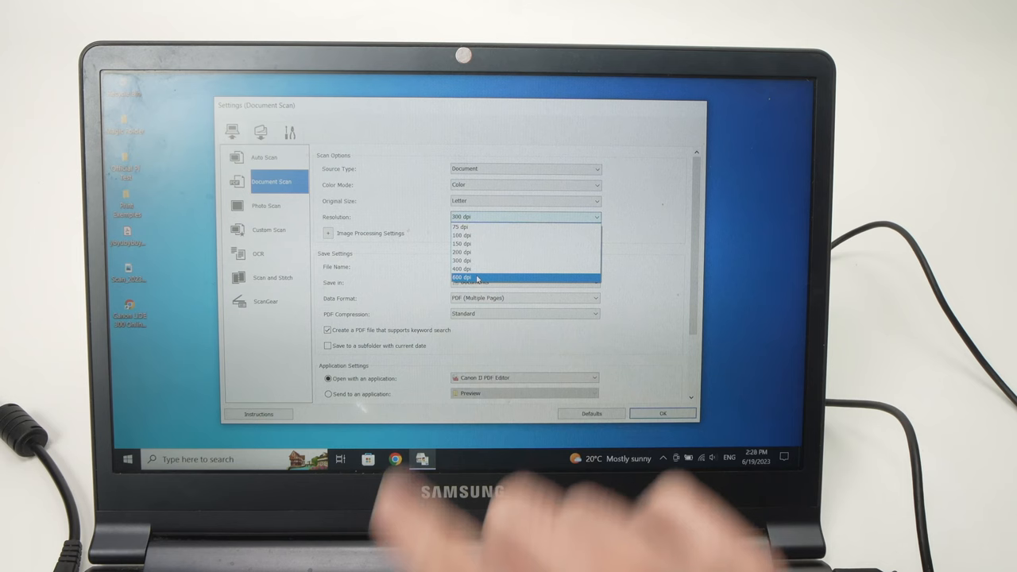
pyautogui.click(477, 277)
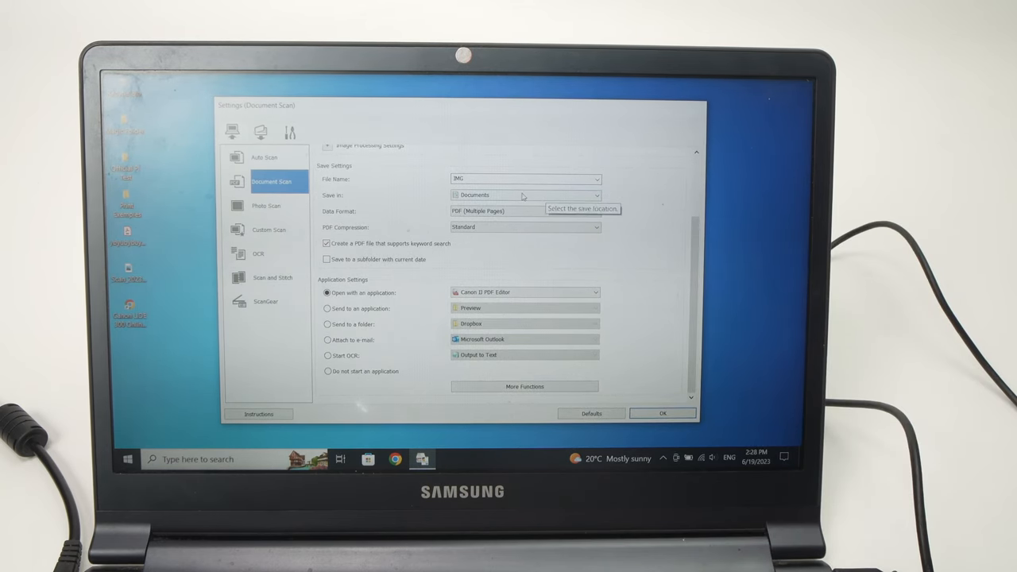
# Add Desktop as the Save in folder, with no application started, and apply.
pyautogui.click(526, 195)
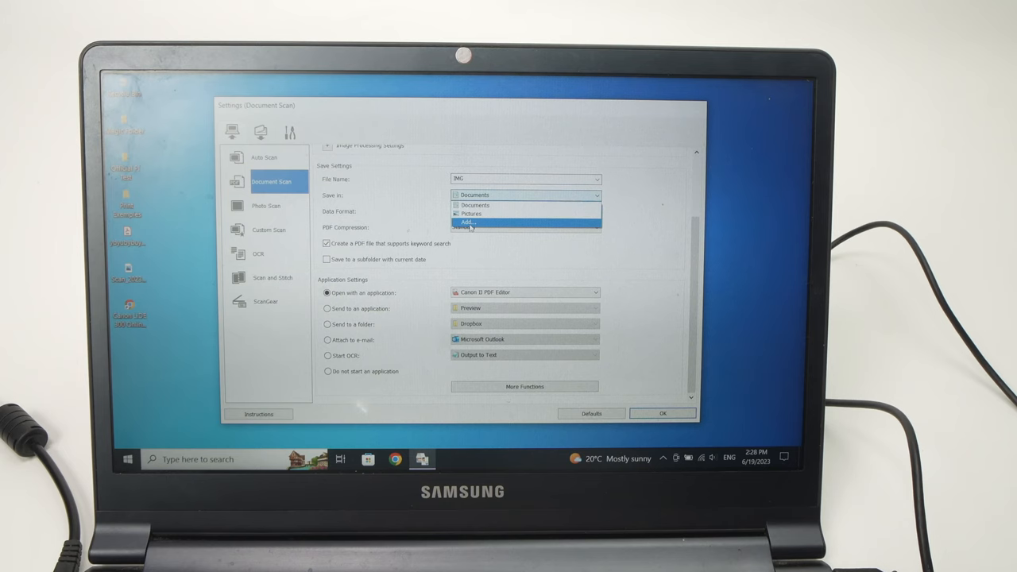
pyautogui.click(469, 223)
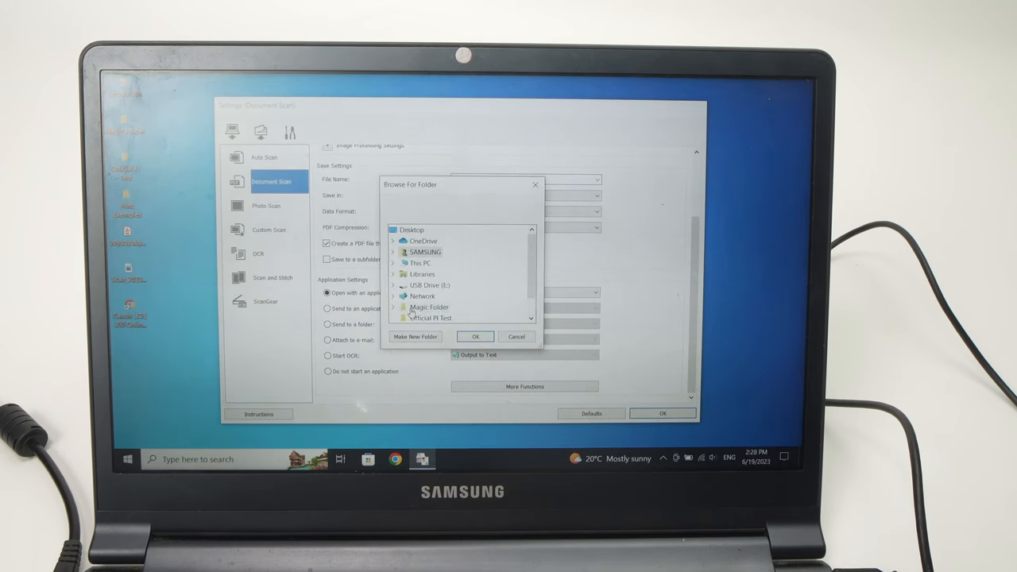
pyautogui.moveTo(419, 285)
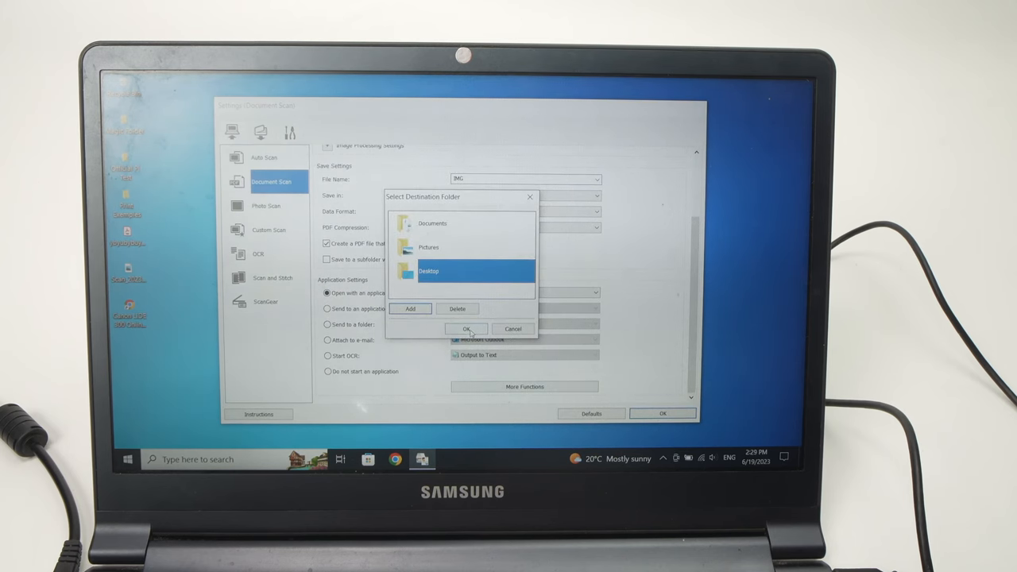
pyautogui.click(467, 328)
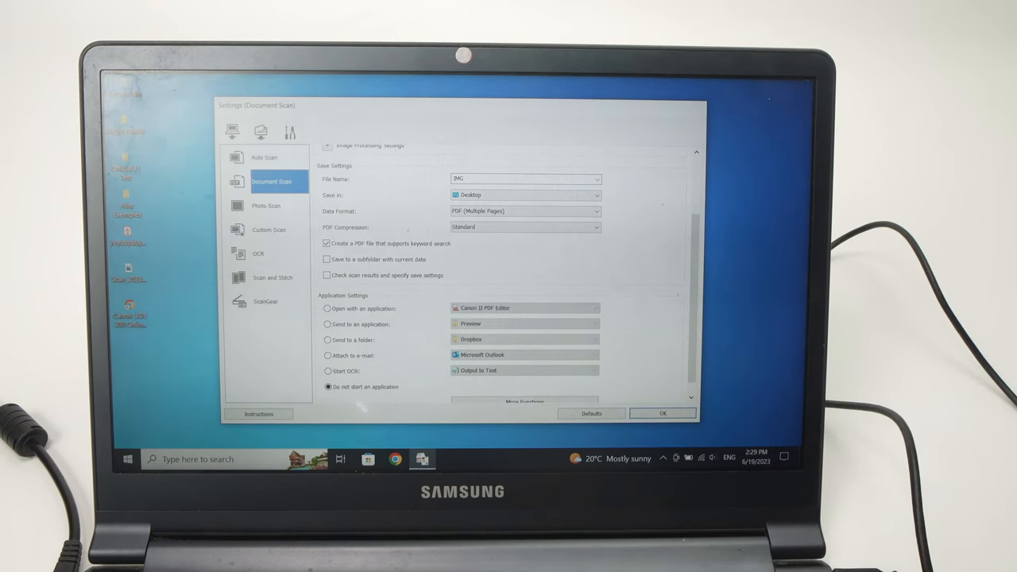
pyautogui.click(662, 413)
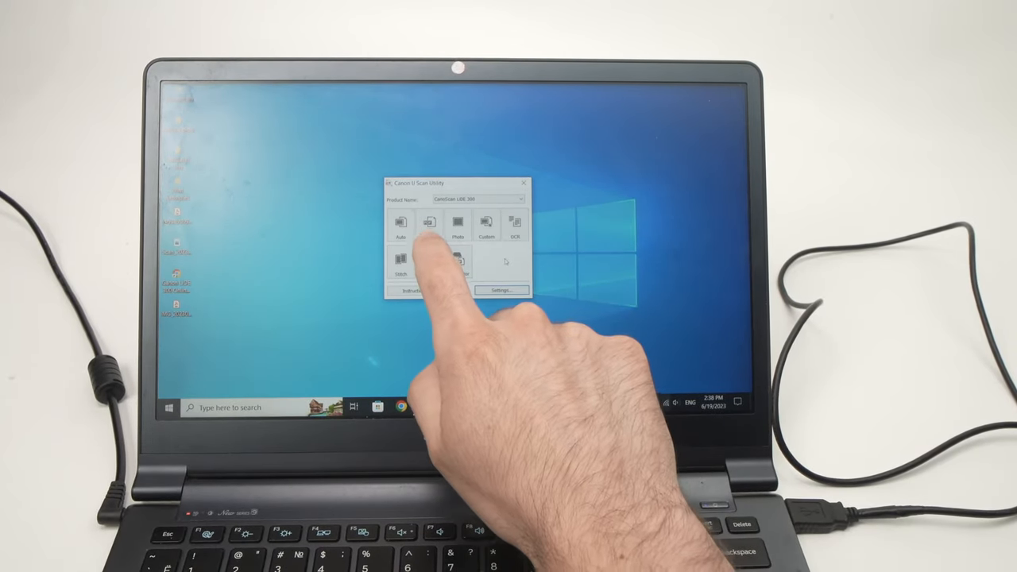
# Start a Document scan of the first page.
pyautogui.click(402, 225)
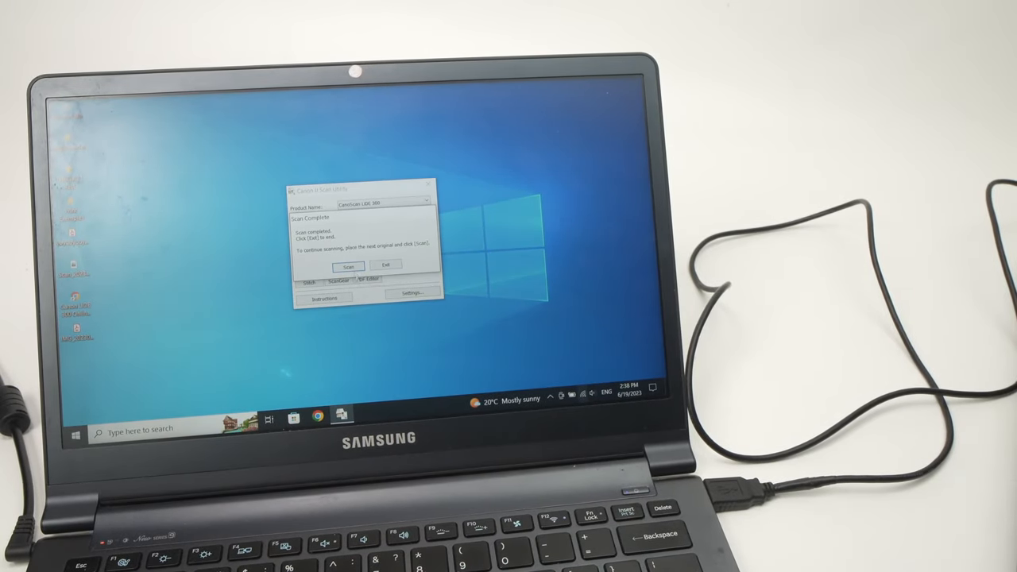
# Scan one more page, then exit to save the multi-page PDF to the Desktop.
pyautogui.click(350, 264)
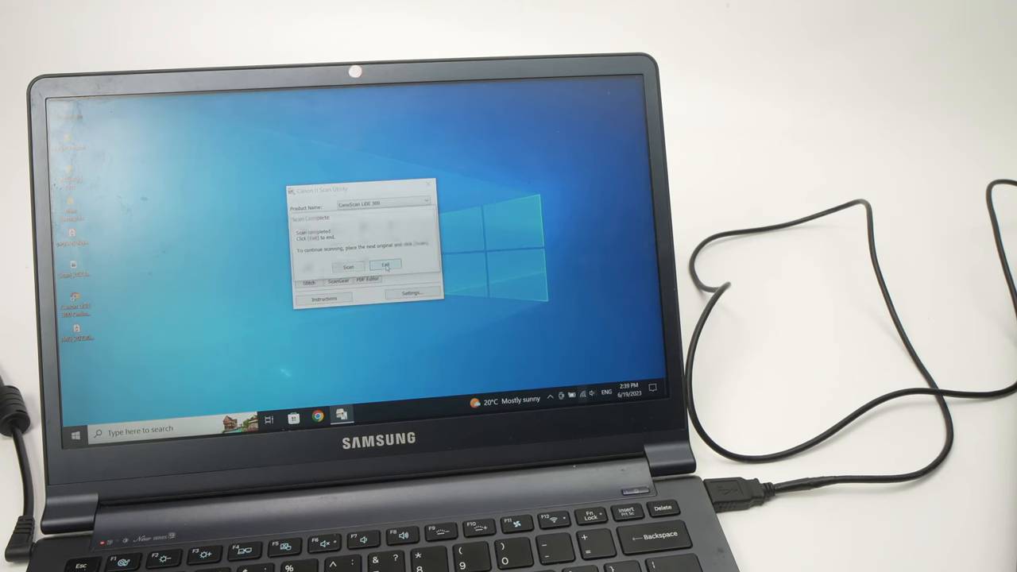
pyautogui.click(387, 266)
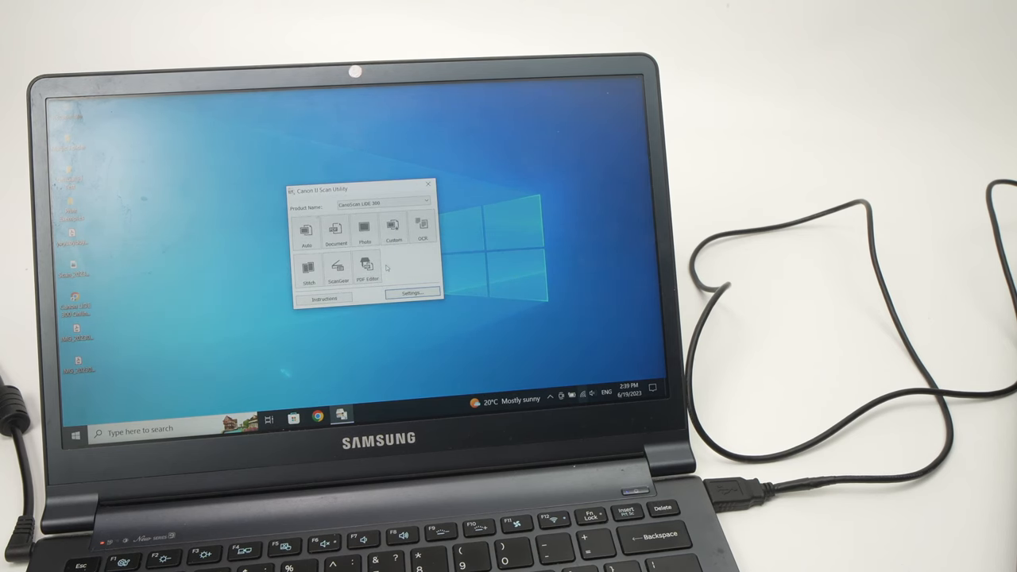